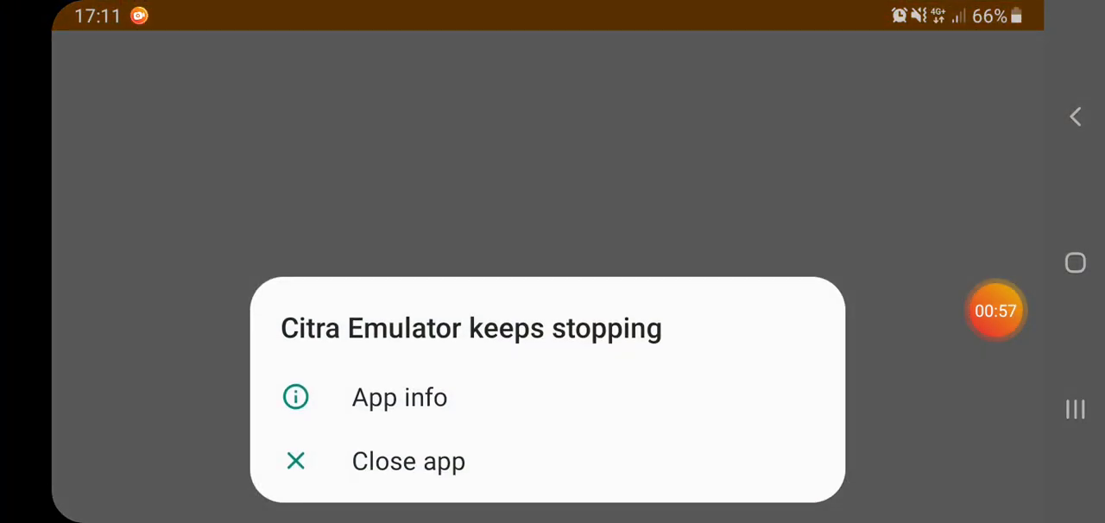
Close the 'Citra Emulator keeps stopping' warning to reveal the settings list
{"action": "left_click", "coordinate": [399, 398]}
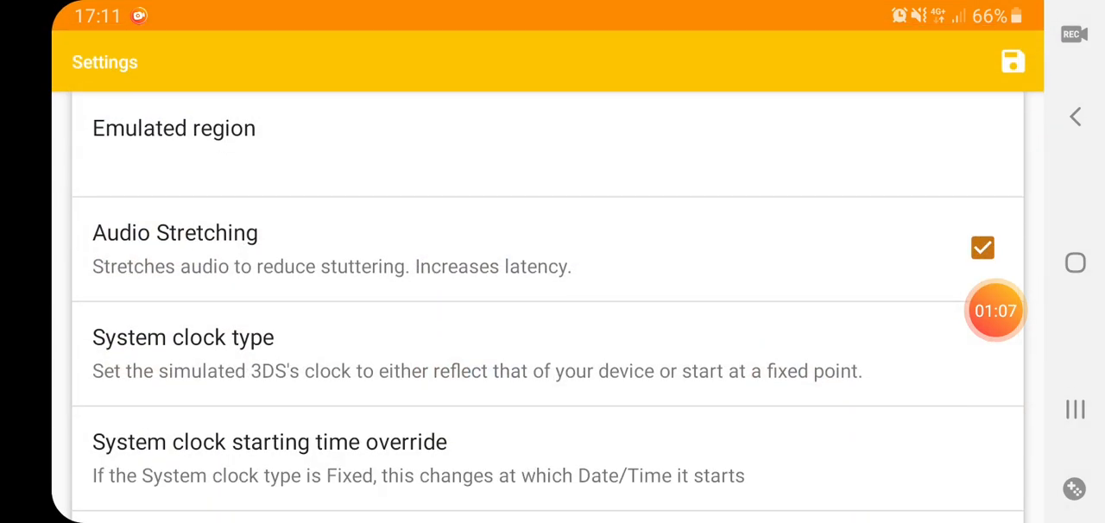
{"action": "left_click", "coordinate": [173, 128]}
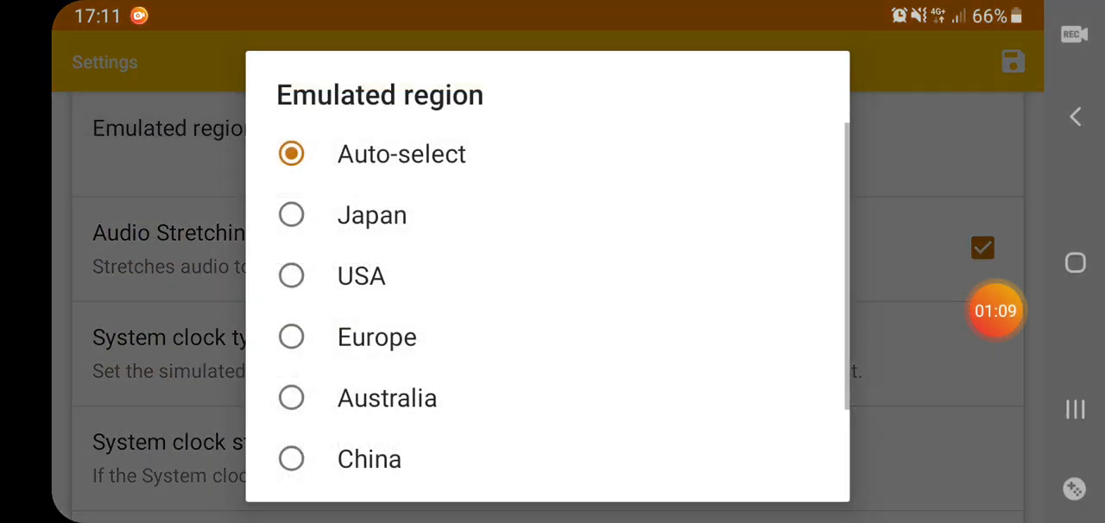
{"action": "left_click", "coordinate": [400, 154]}
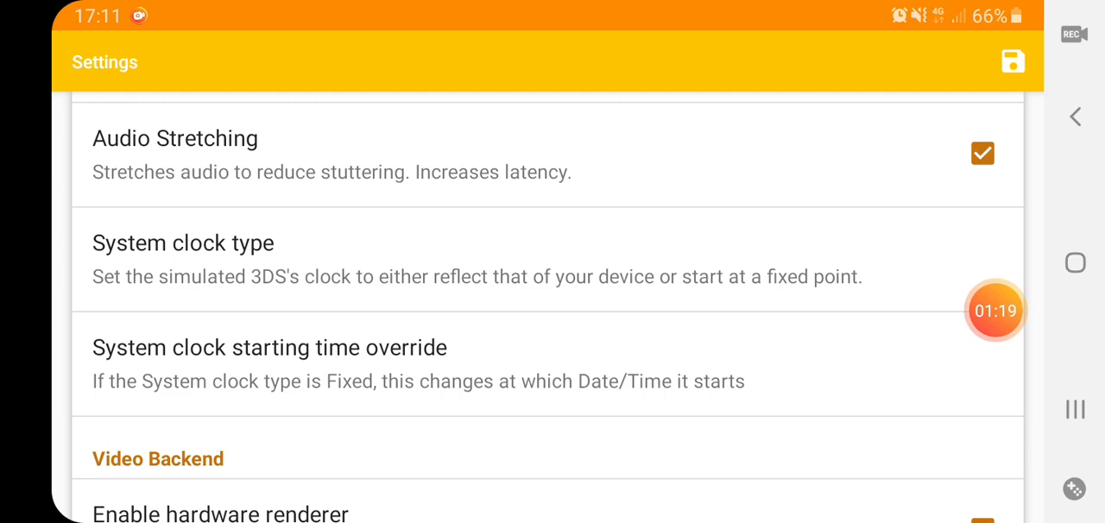
{"action": "scroll", "scroll_direction": "down", "scroll_amount": 3}
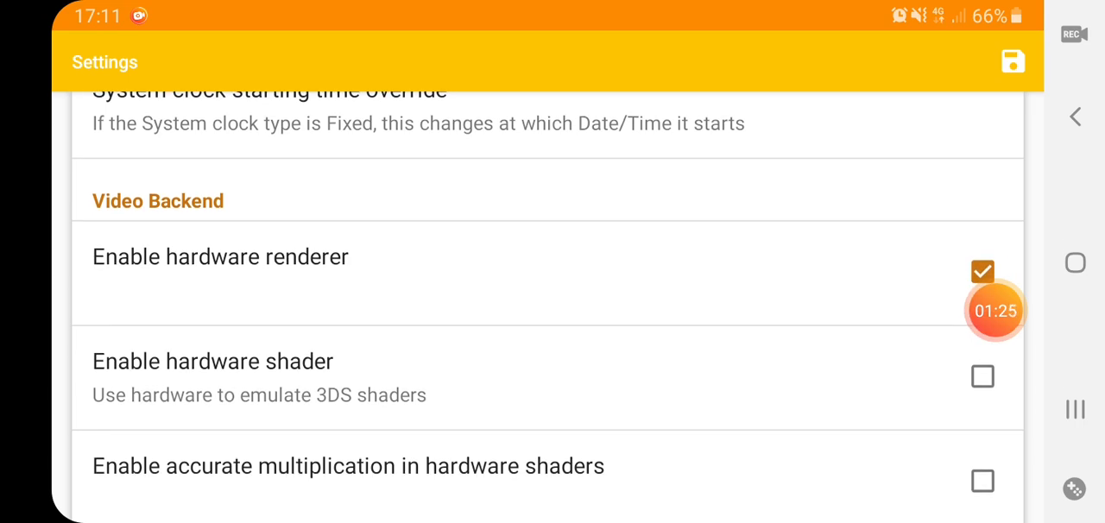
{"action": "scroll", "scroll_direction": "down", "scroll_amount": 3}
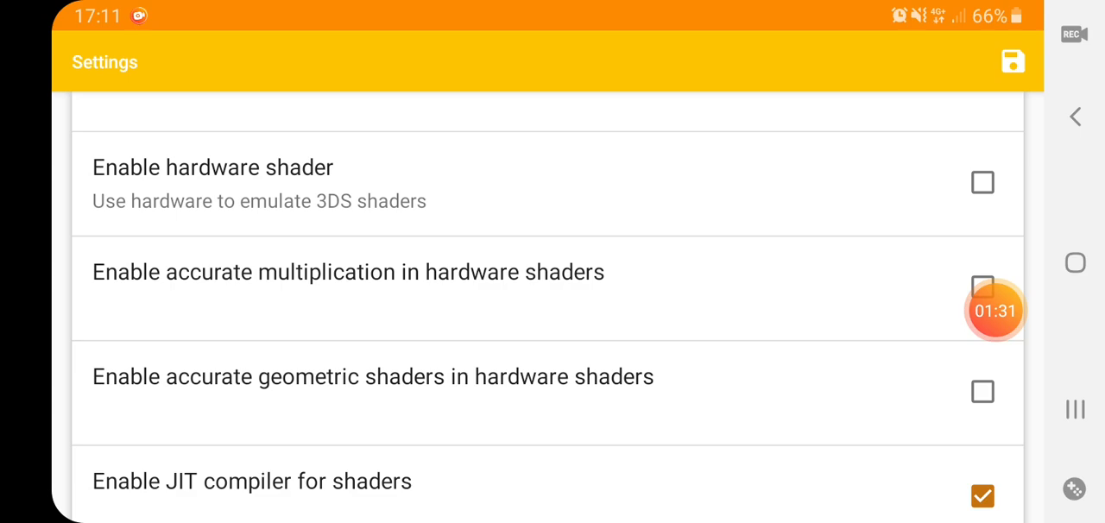
{"action": "scroll", "scroll_direction": "down", "scroll_amount": 3}
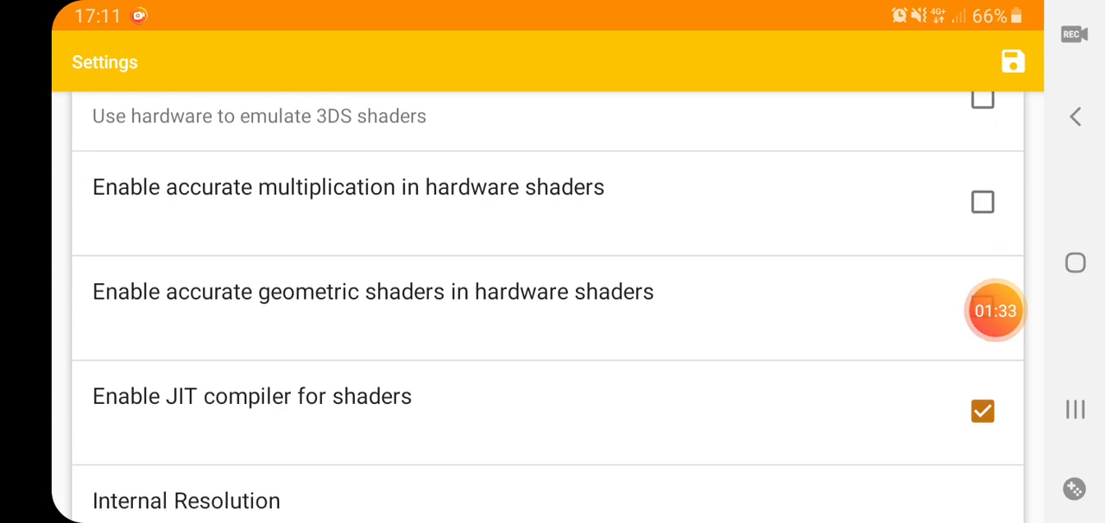
{"action": "scroll", "scroll_direction": "down", "scroll_amount": 3}
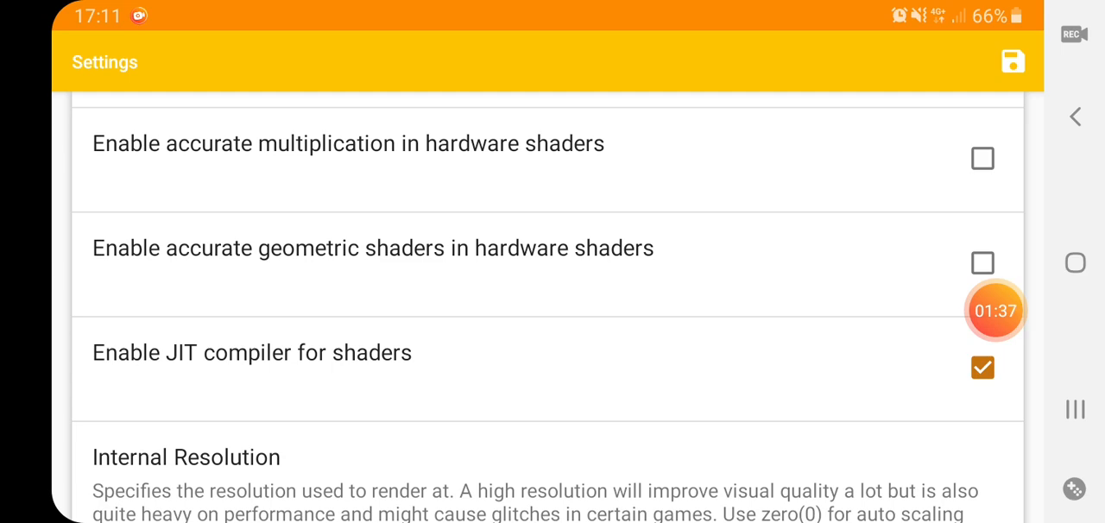
{"action": "scroll", "scroll_direction": "down", "scroll_amount": 3}
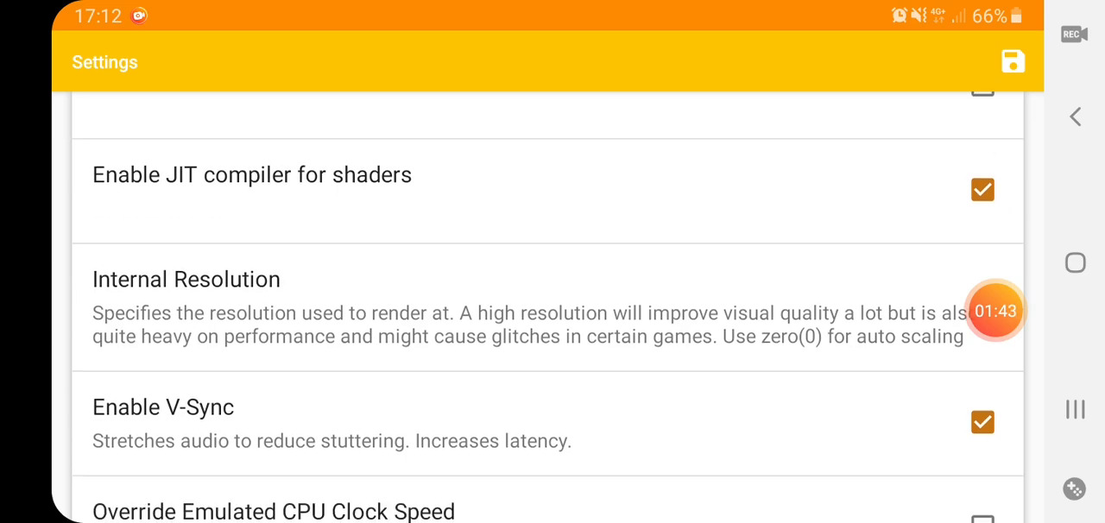
{"action": "left_click", "coordinate": [186, 279]}
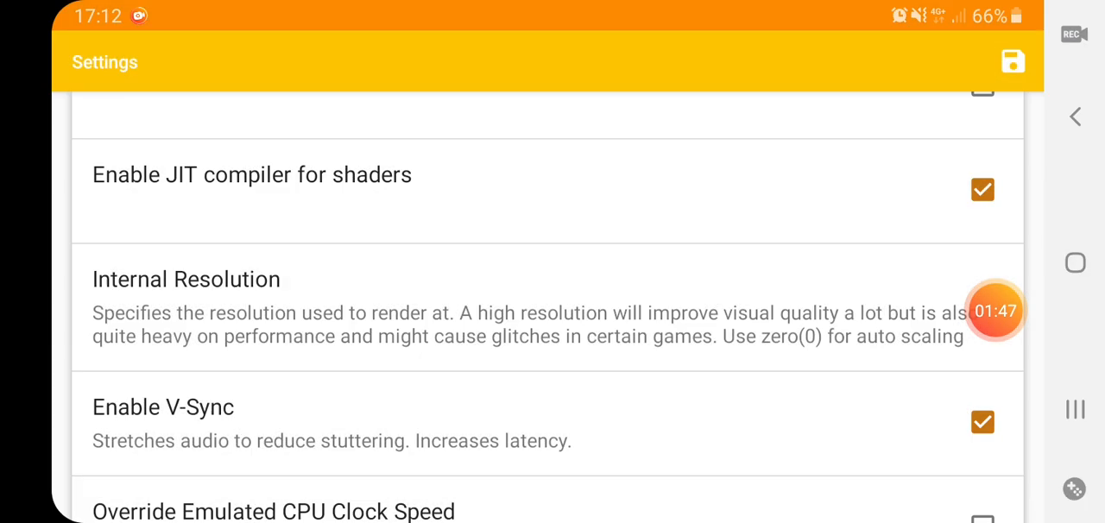
{"action": "scroll", "scroll_direction": "down", "scroll_amount": 3}
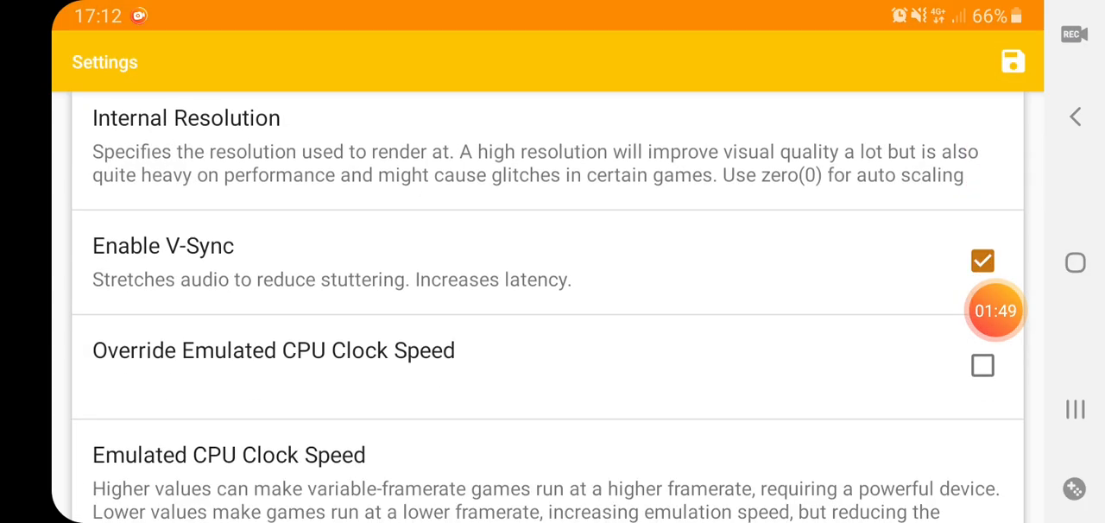
{"action": "scroll", "scroll_direction": "down", "scroll_amount": 3}
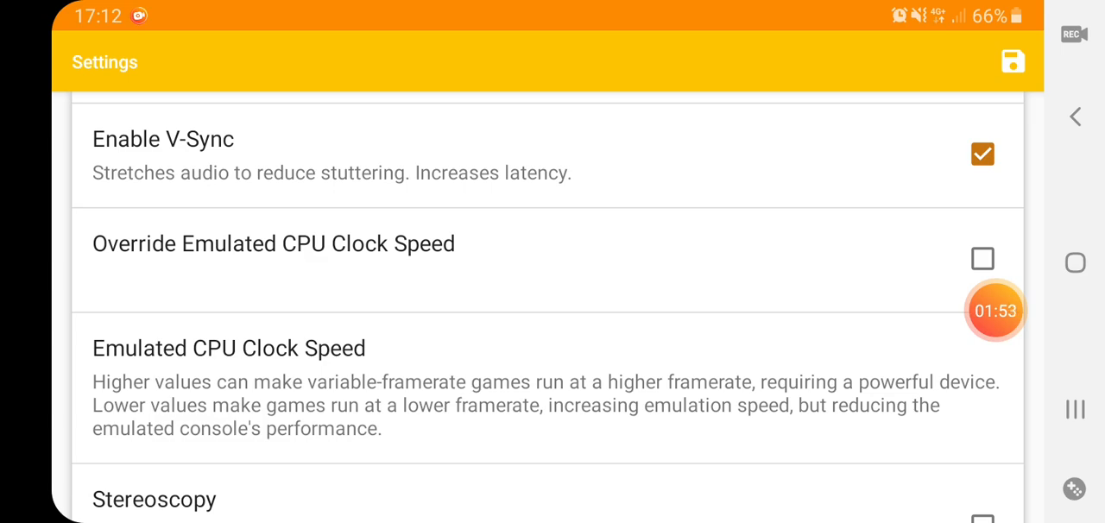
{"action": "scroll", "scroll_direction": "down", "scroll_amount": 3}
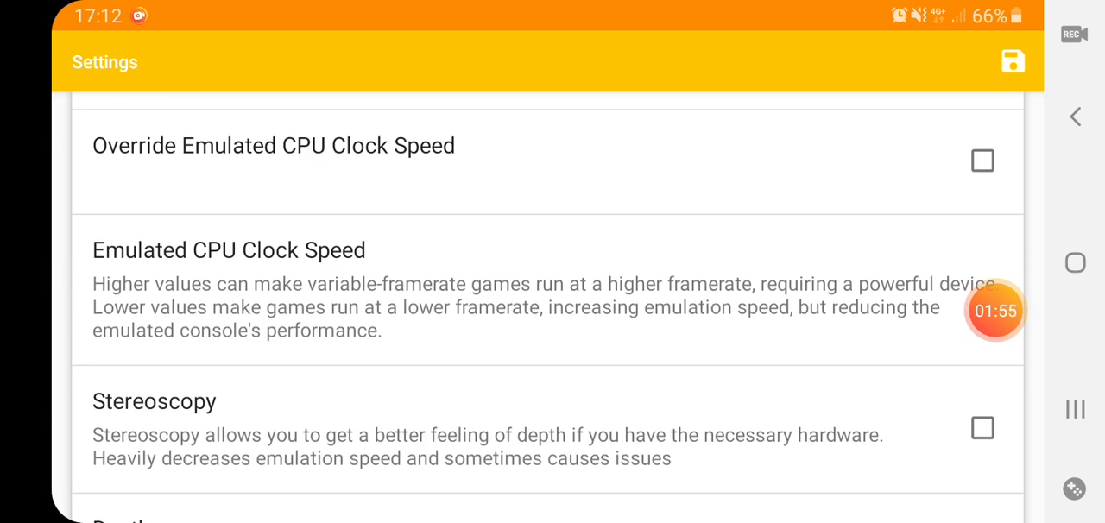
{"action": "left_click", "coordinate": [229, 250]}
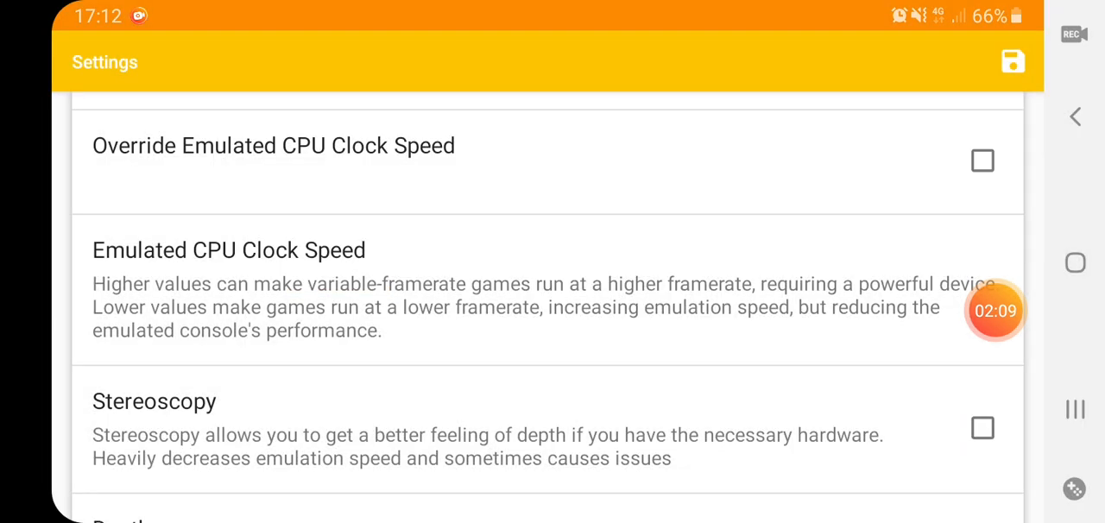
{"action": "scroll", "scroll_direction": "down", "scroll_amount": 3}
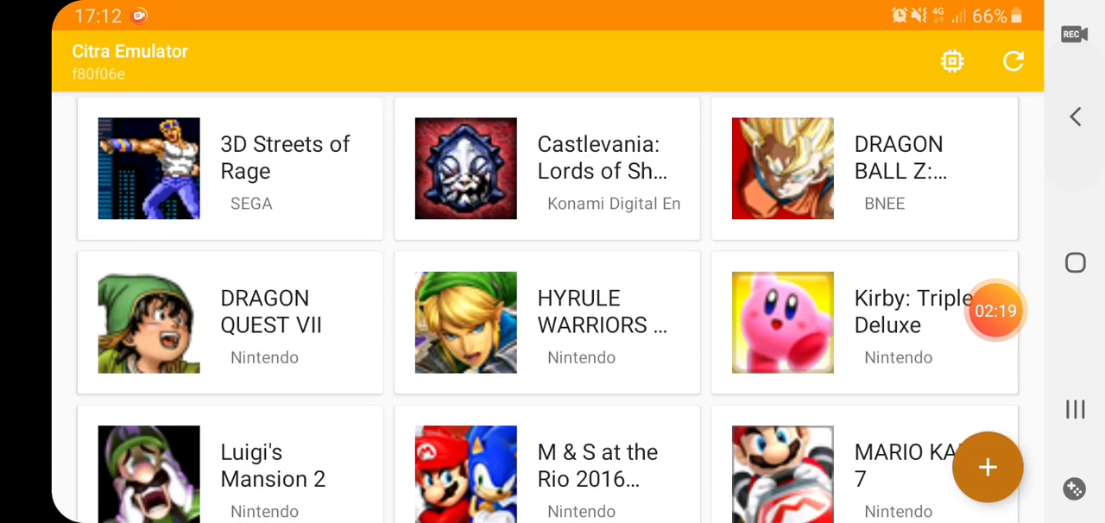
Scroll the game library down to the Mario Kart 7 tile
{"action": "scroll", "scroll_direction": "down", "scroll_amount": 3}
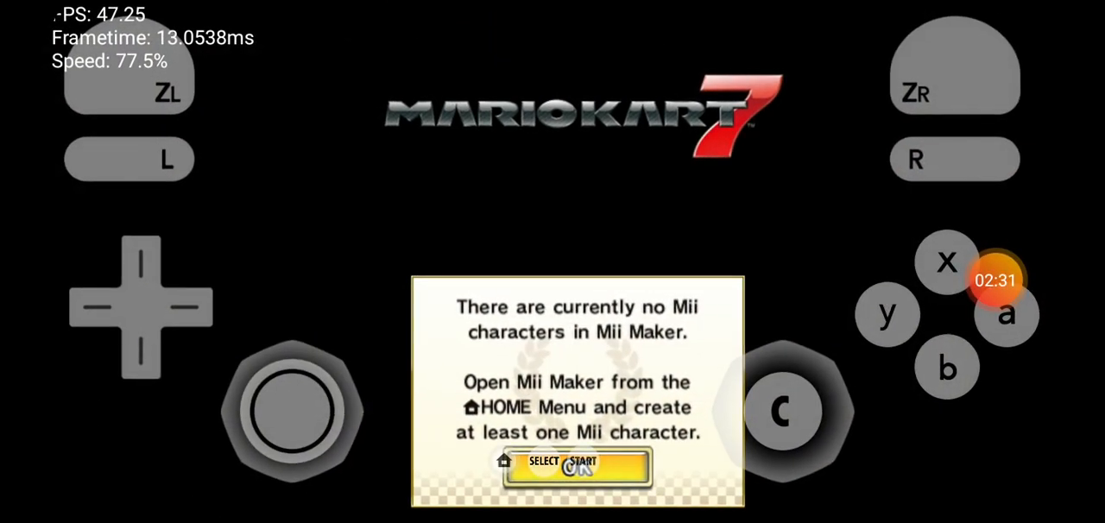
Dismiss the missing-Mii notice and confirm Mario's kart, wheels and glider
{"action": "left_click", "coordinate": [584, 461]}
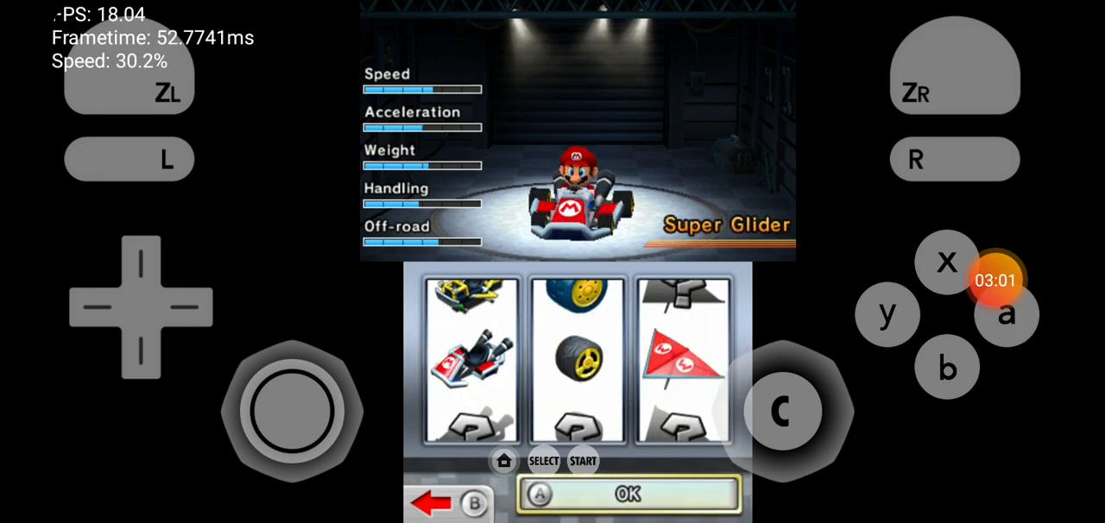
{"action": "left_click", "coordinate": [629, 493]}
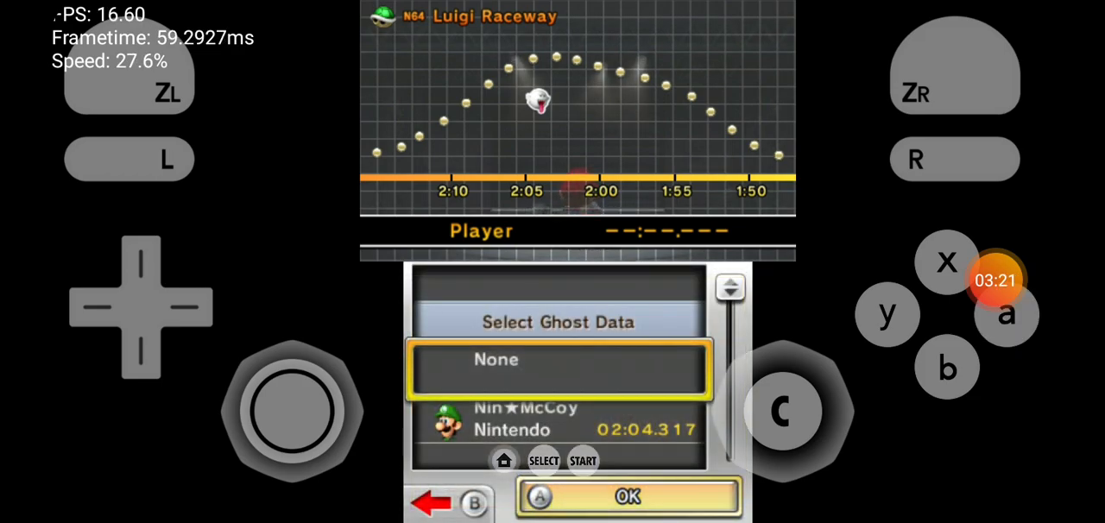
Start the Luigi Raceway time trial with no ghost data
{"action": "left_click", "coordinate": [628, 496]}
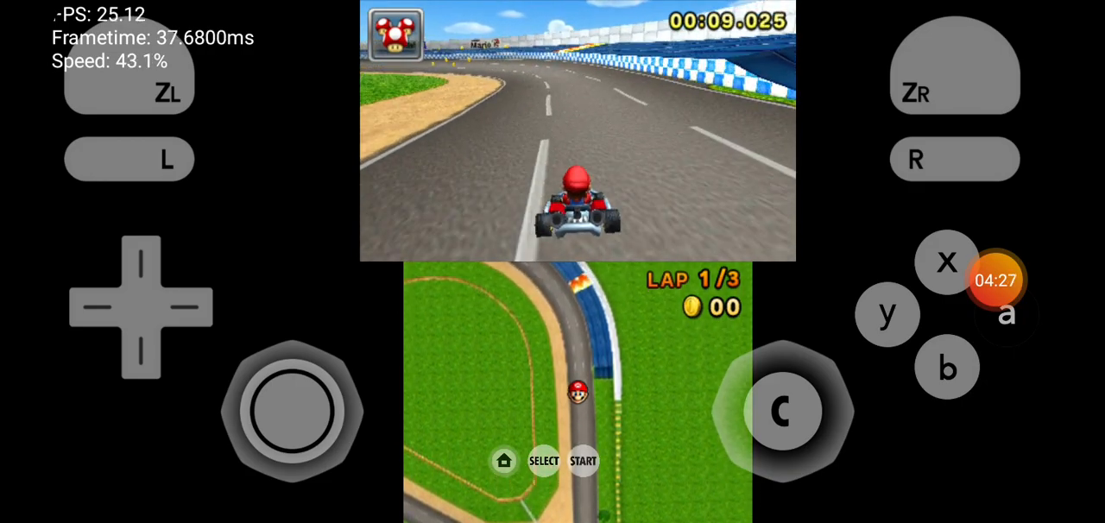
Steer Mario through the curves on lap 1, then press Back for the exit prompt
{"action": "left_click_drag", "start_coordinate": [292, 412], "coordinate": [182, 401]}
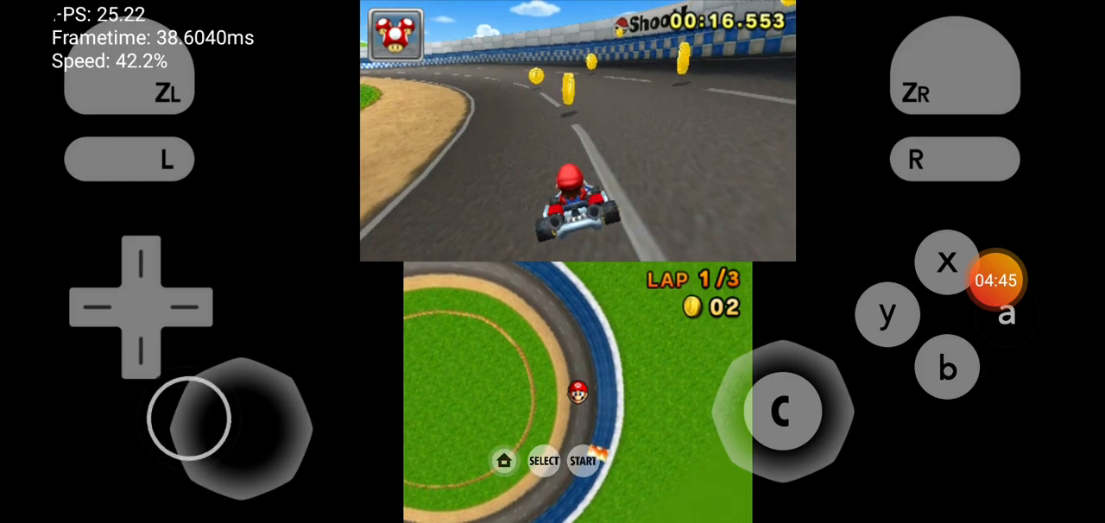
{"action": "left_click_drag", "start_coordinate": [199, 423], "coordinate": [294, 410]}
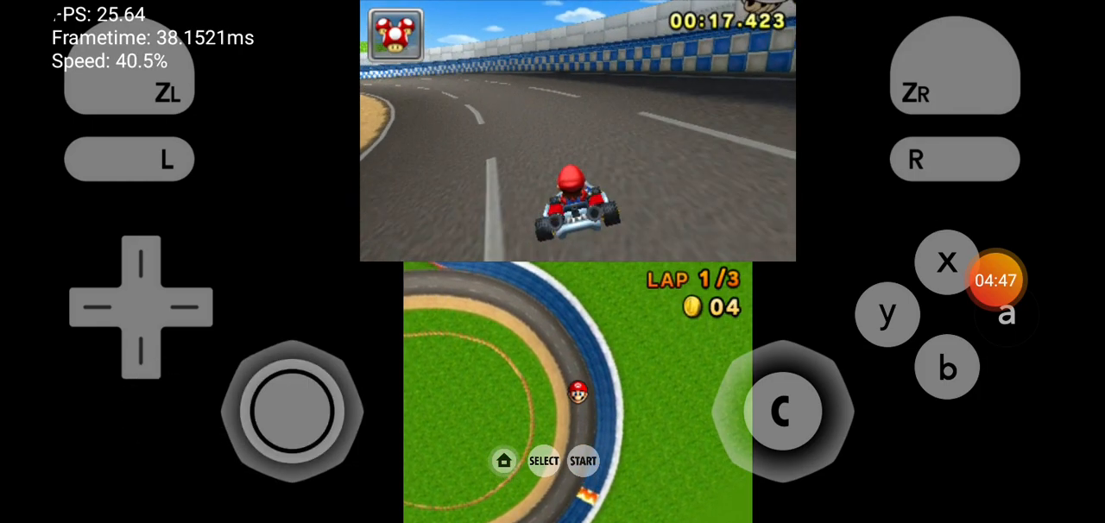
{"action": "left_click_drag", "start_coordinate": [292, 412], "coordinate": [203, 423]}
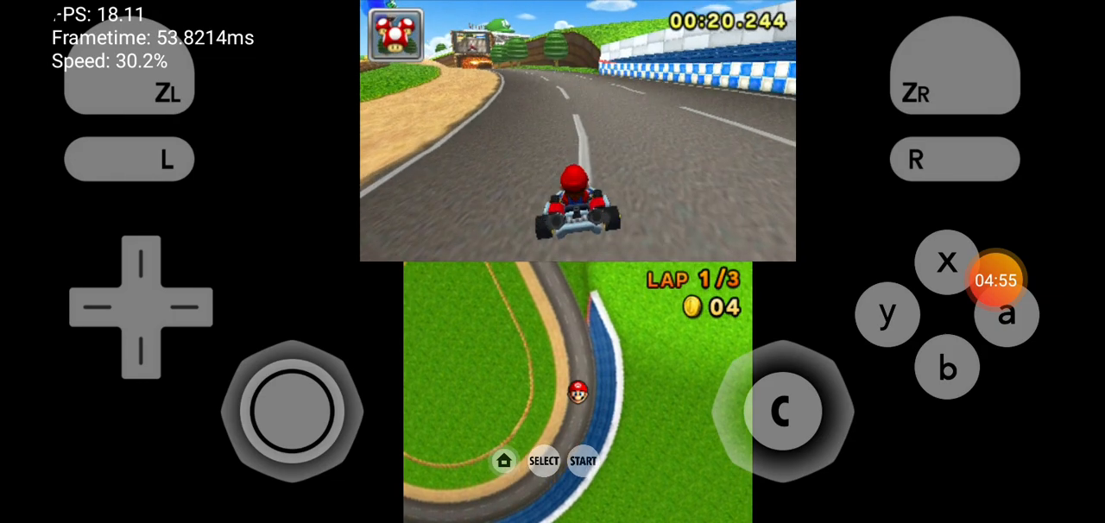
{"action": "key", "text": "back"}
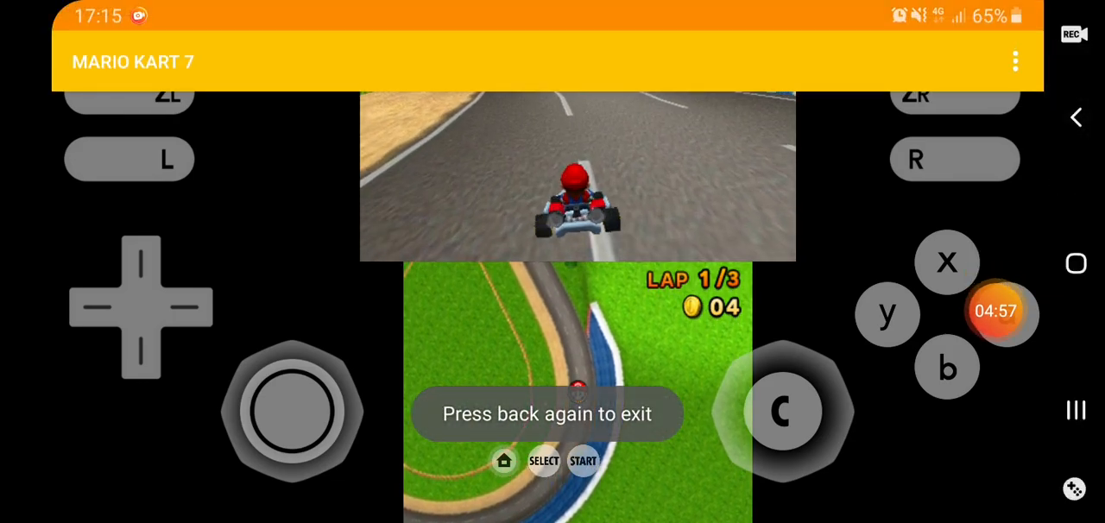